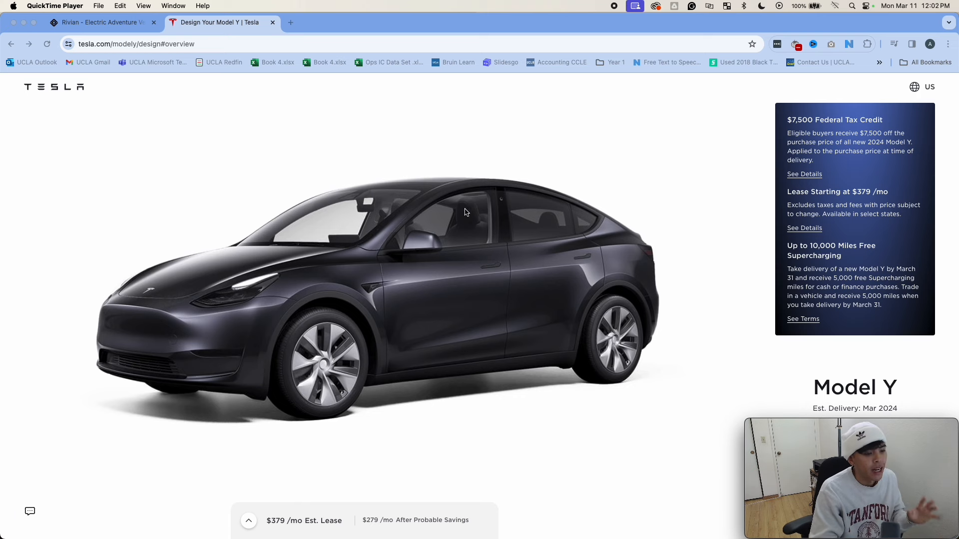
mouse_move(508, 237)
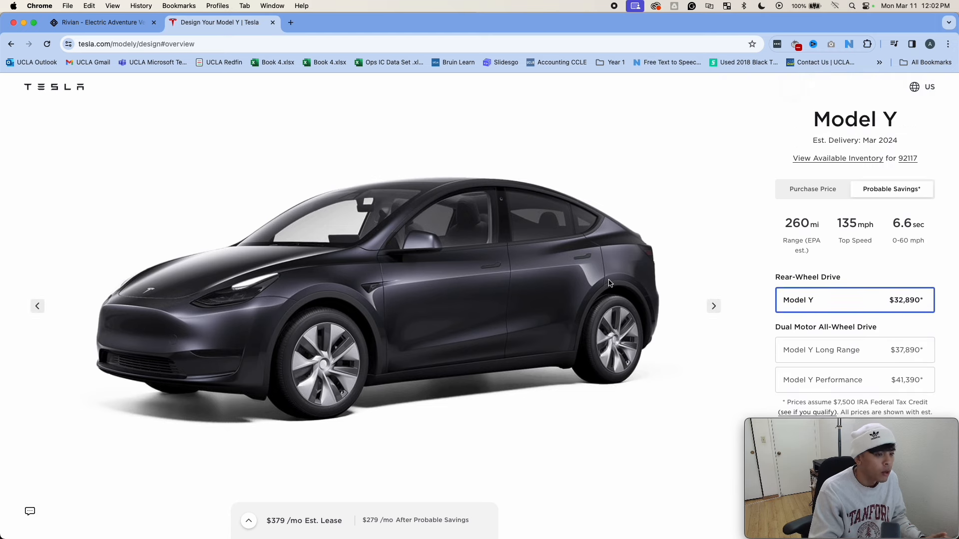
Show purchase prices and select the Model Y Long Range all-wheel-drive trim at $429/mo lease
left_click(812, 189)
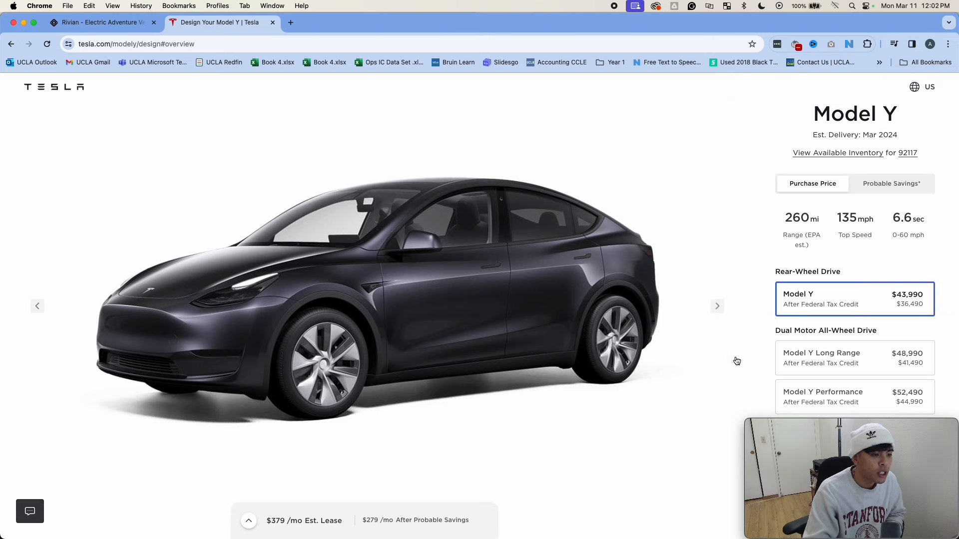
scroll("down", 3)
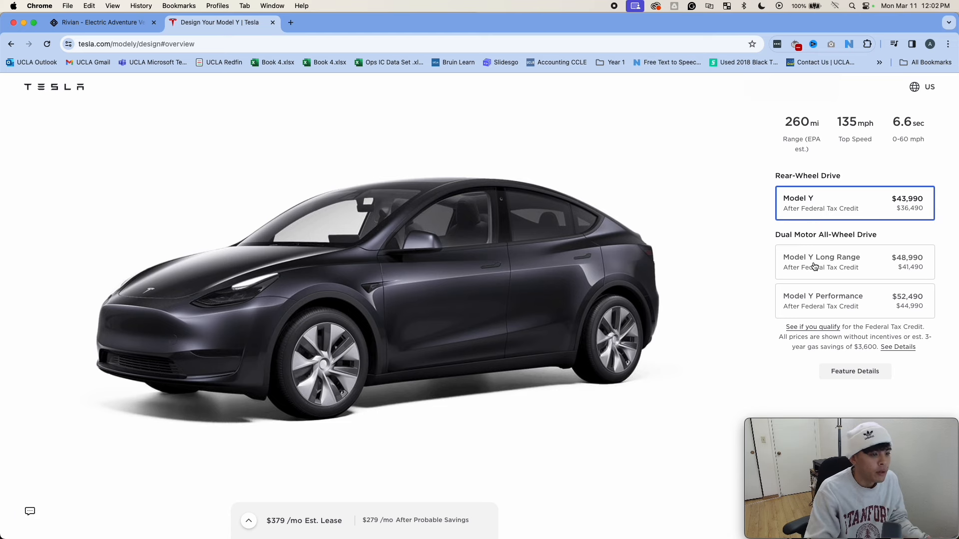
left_click(854, 261)
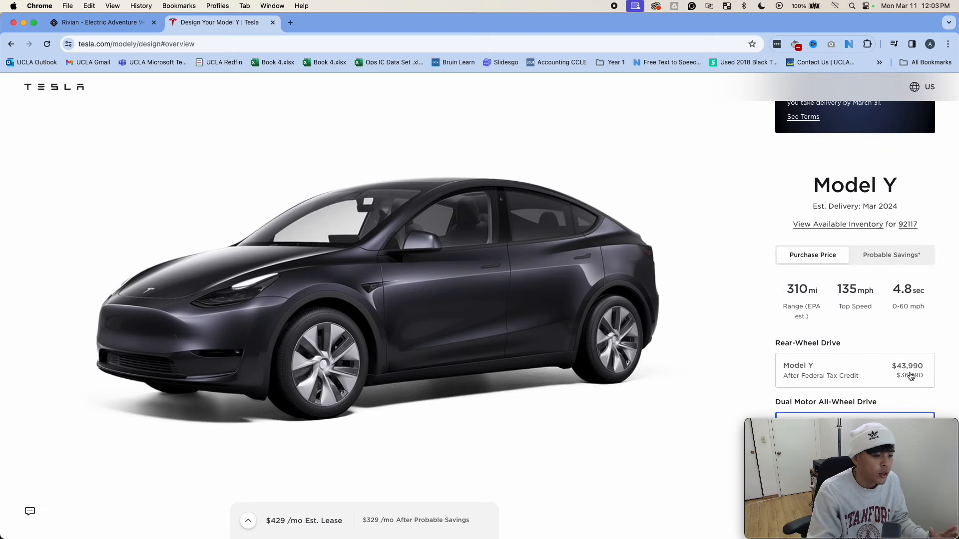
scroll("down", 3)
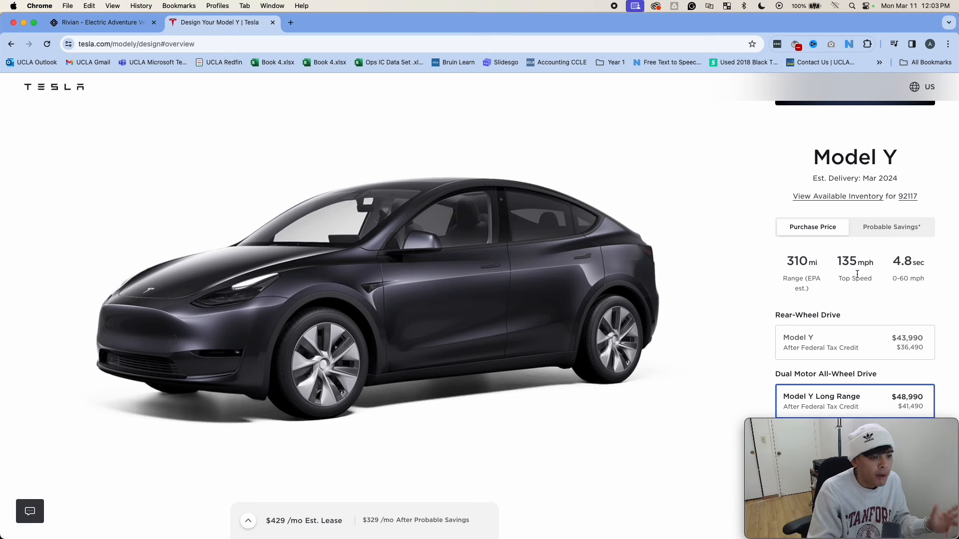
scroll("down", 3)
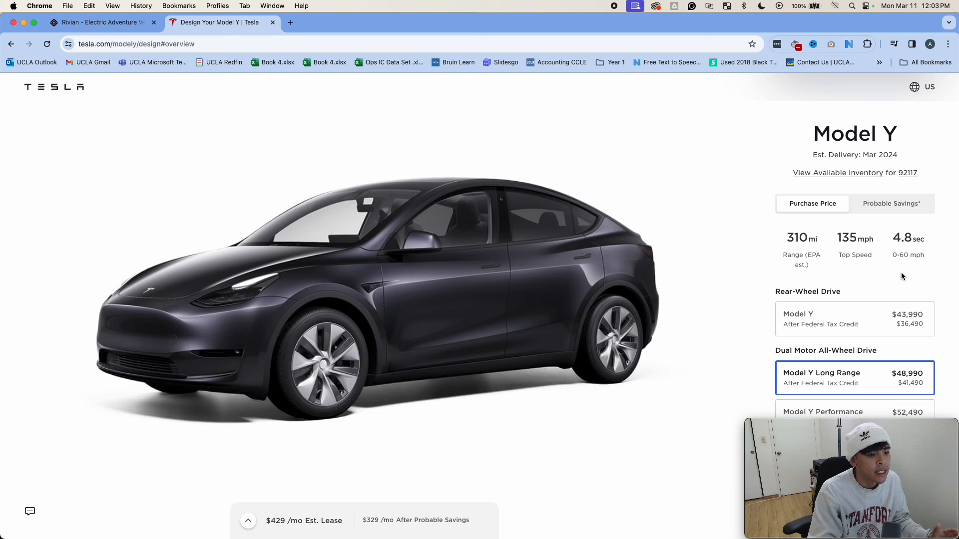
scroll("down", 3)
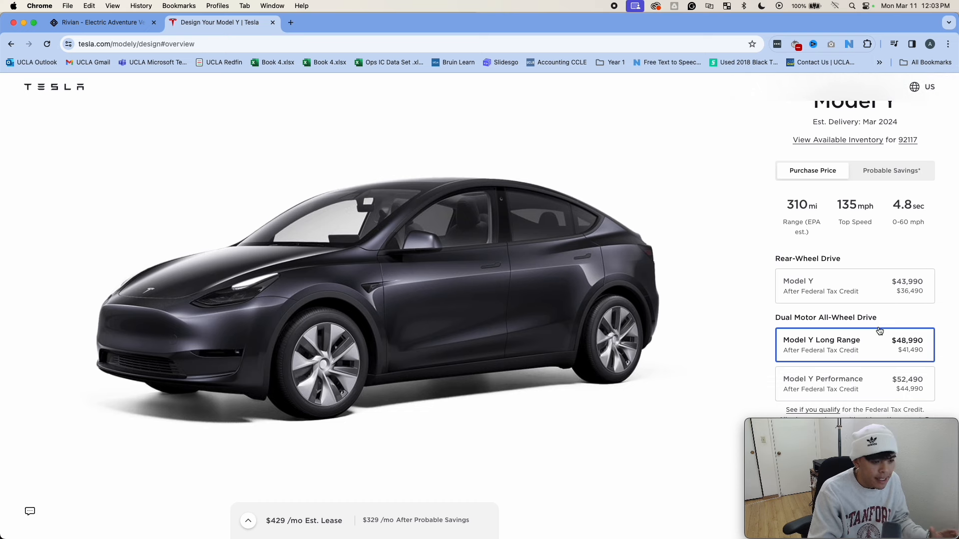
mouse_move(786, 210)
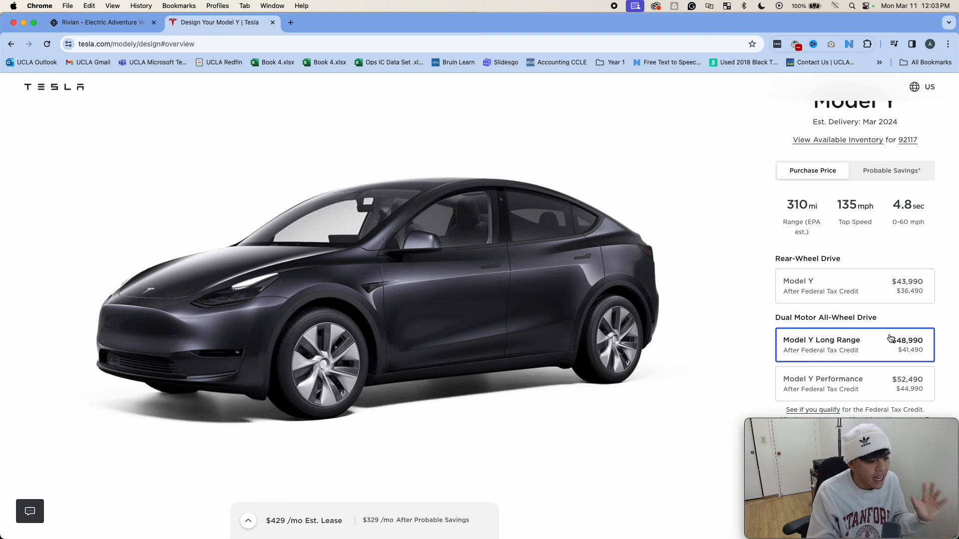
scroll("down", 3)
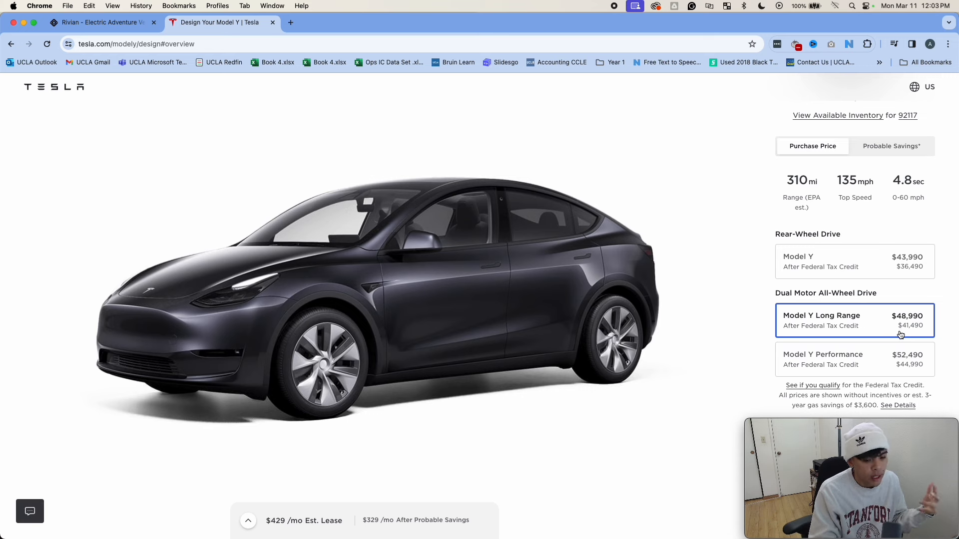
mouse_move(886, 348)
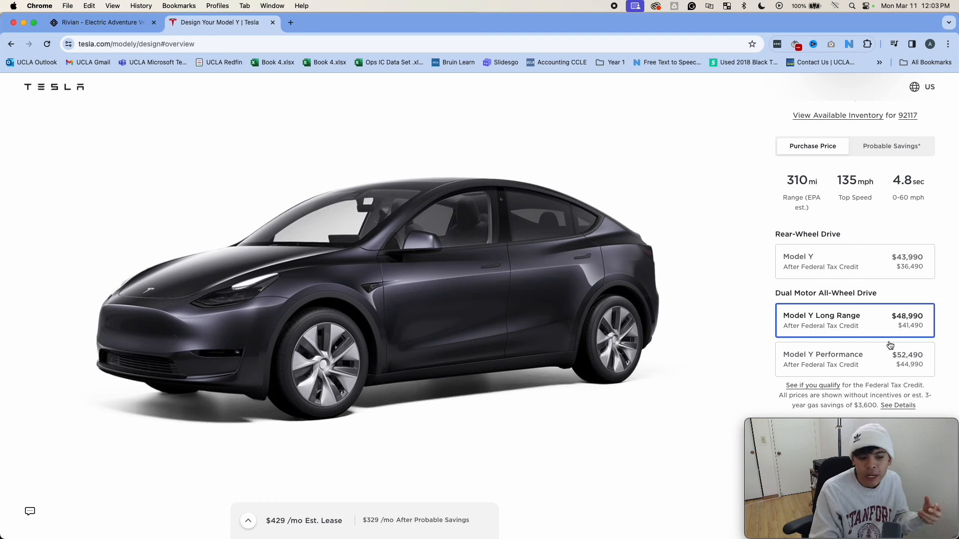
scroll("down", 3)
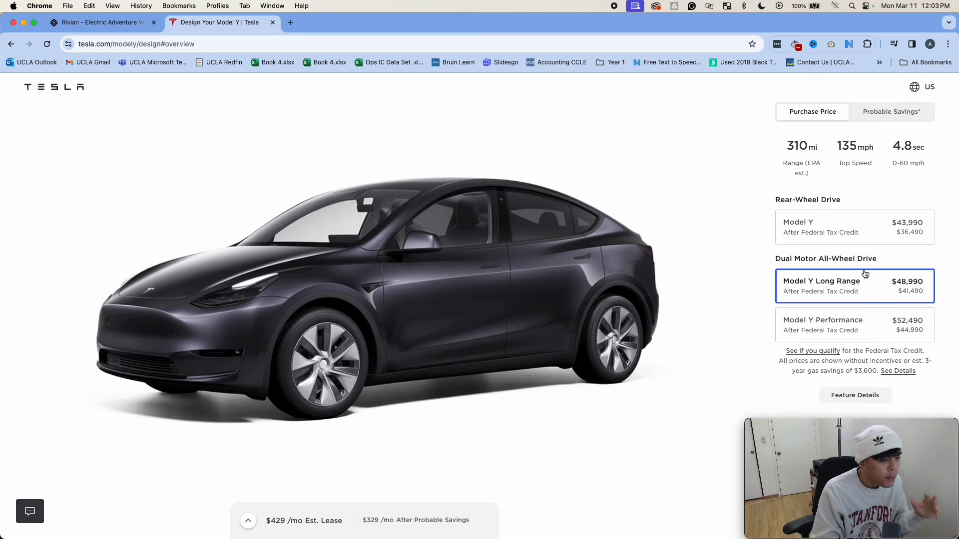
mouse_move(871, 297)
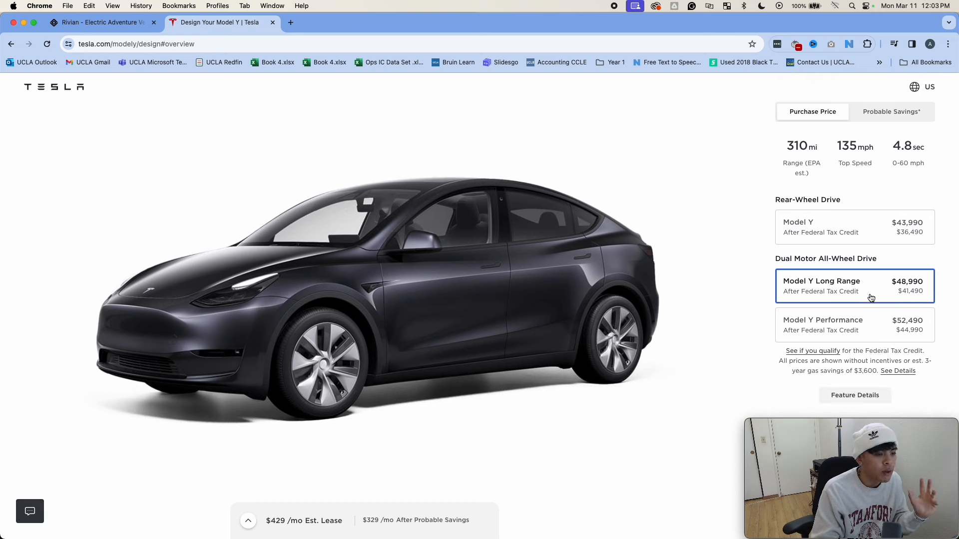
mouse_move(907, 299)
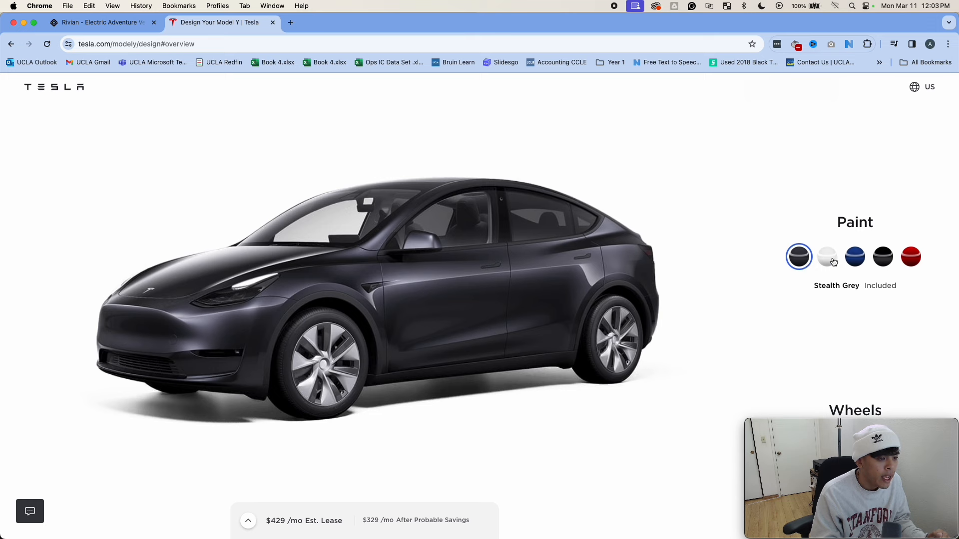
Preview Deep Blue Metallic and Ultra Red paint, then settle on Stealth Grey
left_click(854, 256)
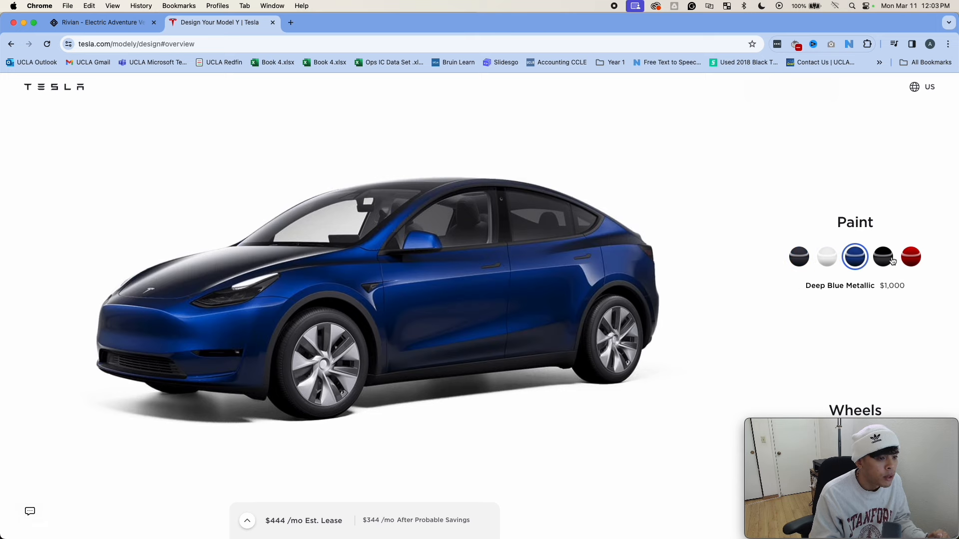
left_click(882, 257)
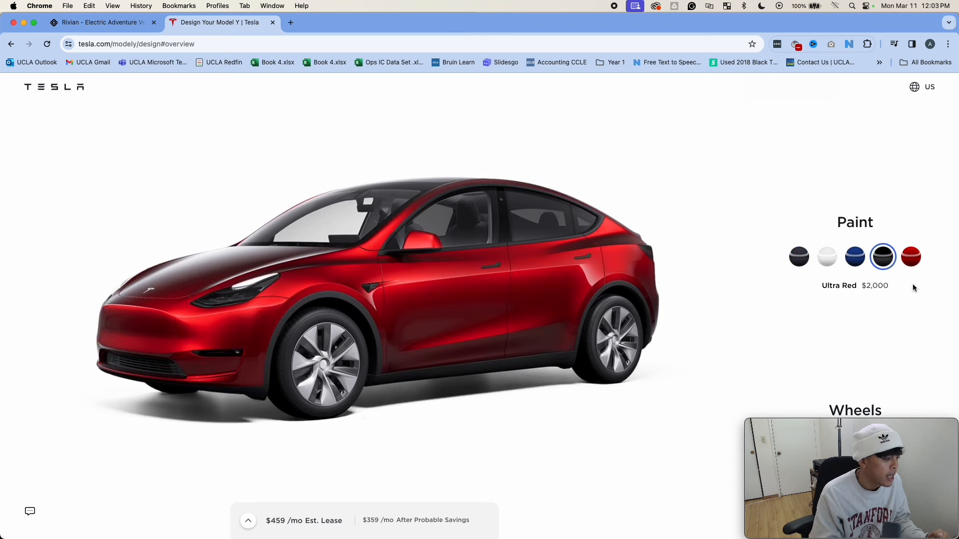
scroll("down", 3)
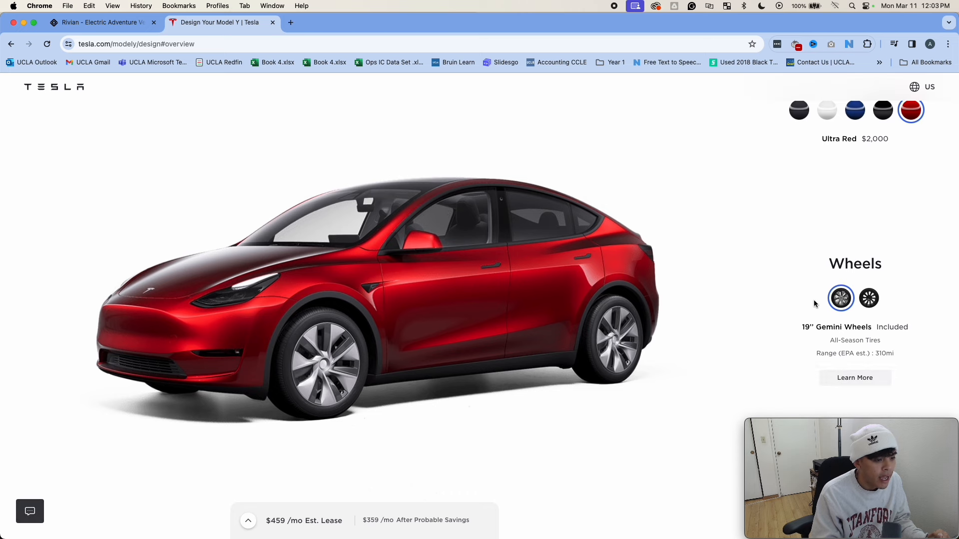
mouse_move(831, 178)
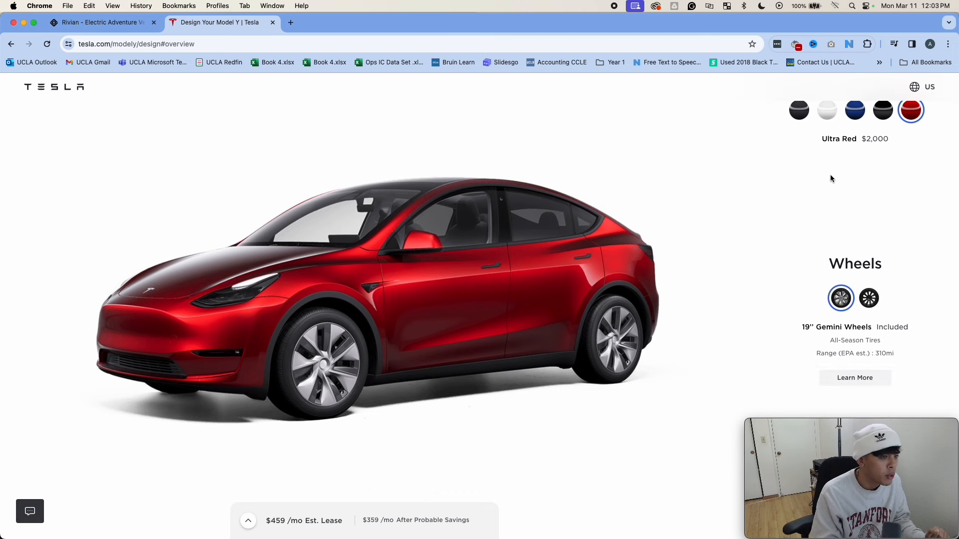
left_click(799, 111)
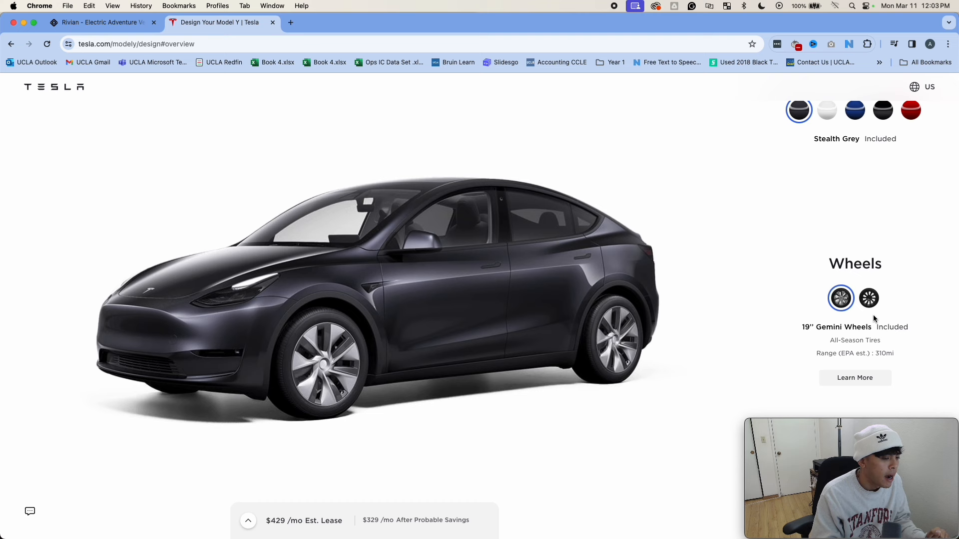
Try the 20" Induction Wheels and add the $1,000 Tow Hitch, making the lease $444/mo
left_click(868, 299)
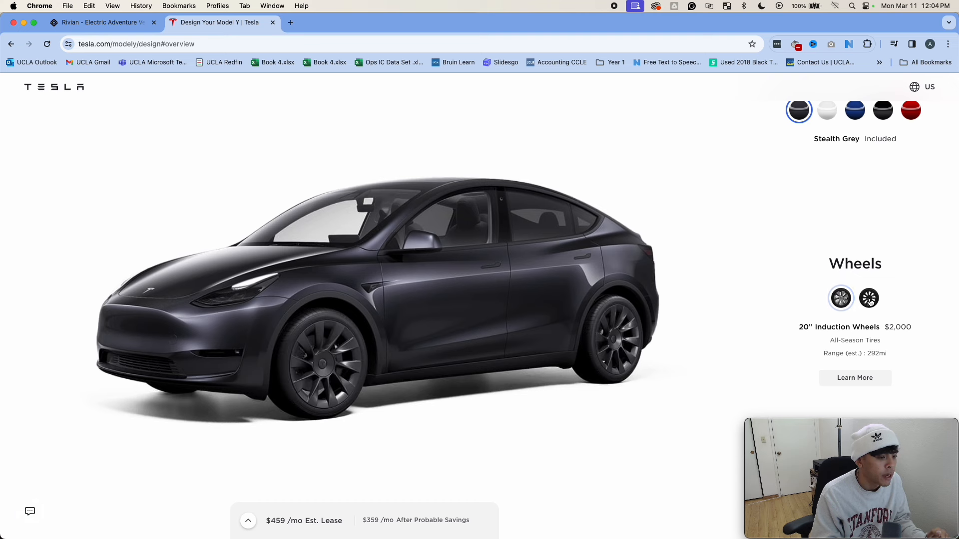
left_click(868, 299)
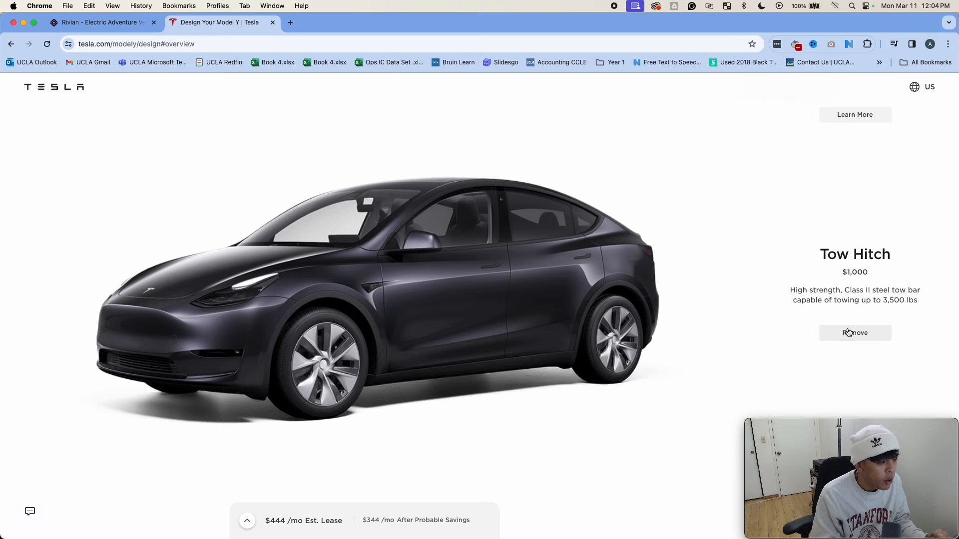
Select the Black and White interior and the seven-seat layout, raising the lease to $504/mo
scroll("down", 3)
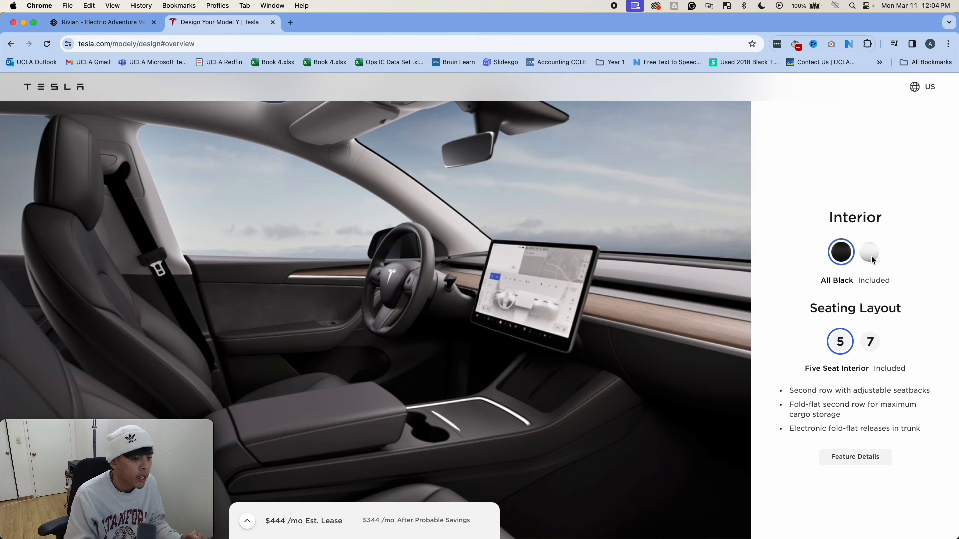
left_click(869, 252)
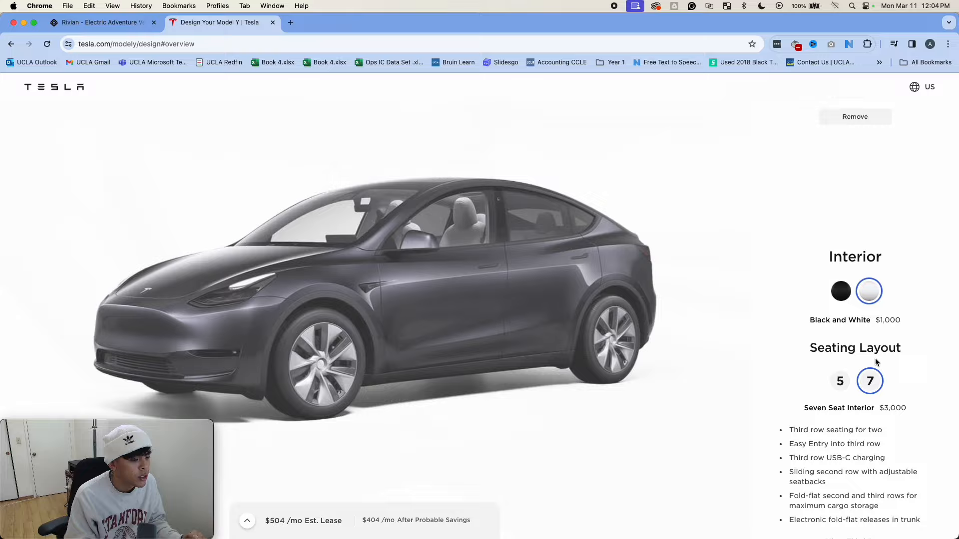
scroll("down", 3)
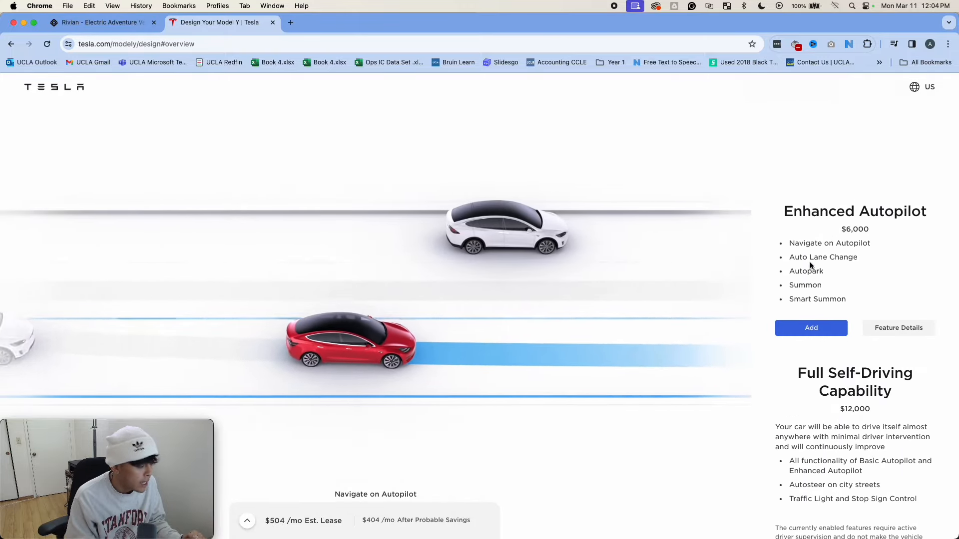
scroll("down", 3)
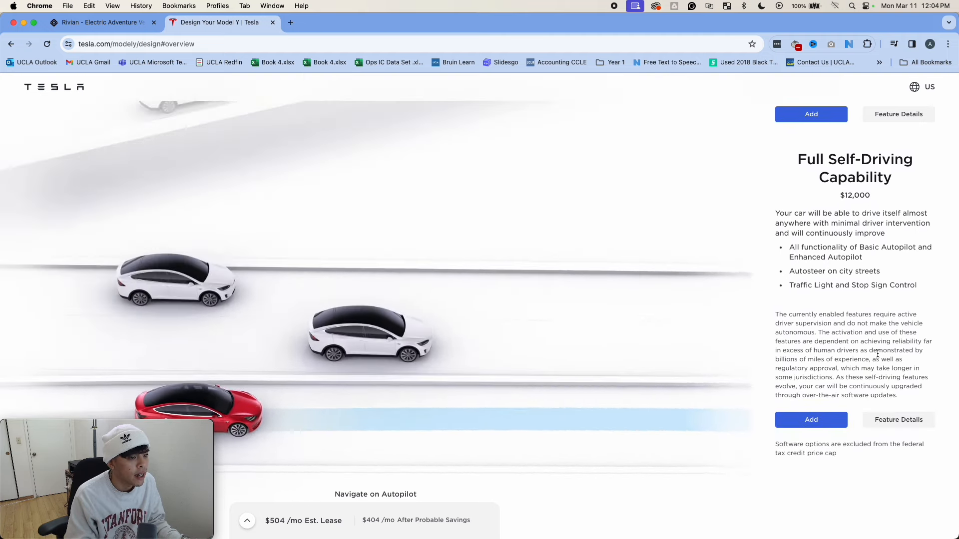
scroll("up", 3)
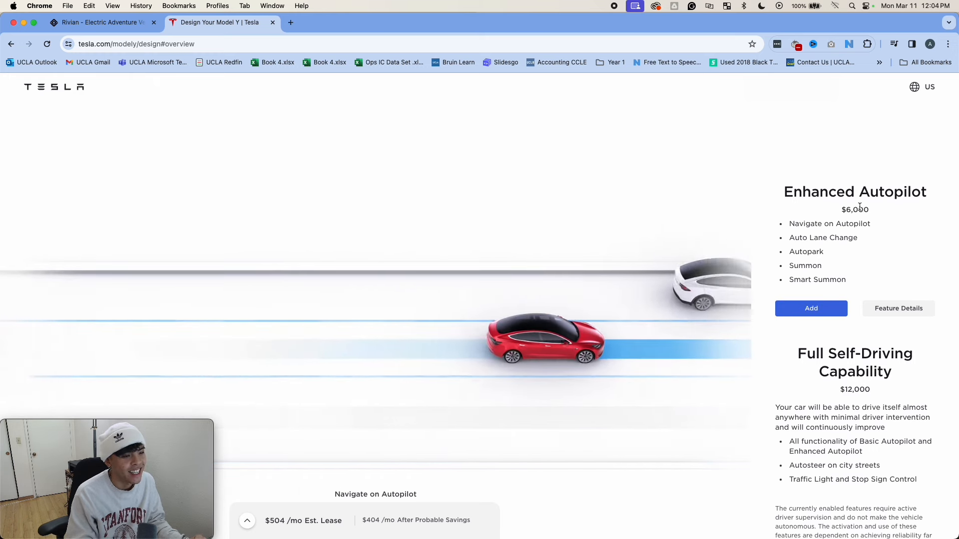
scroll("down", 3)
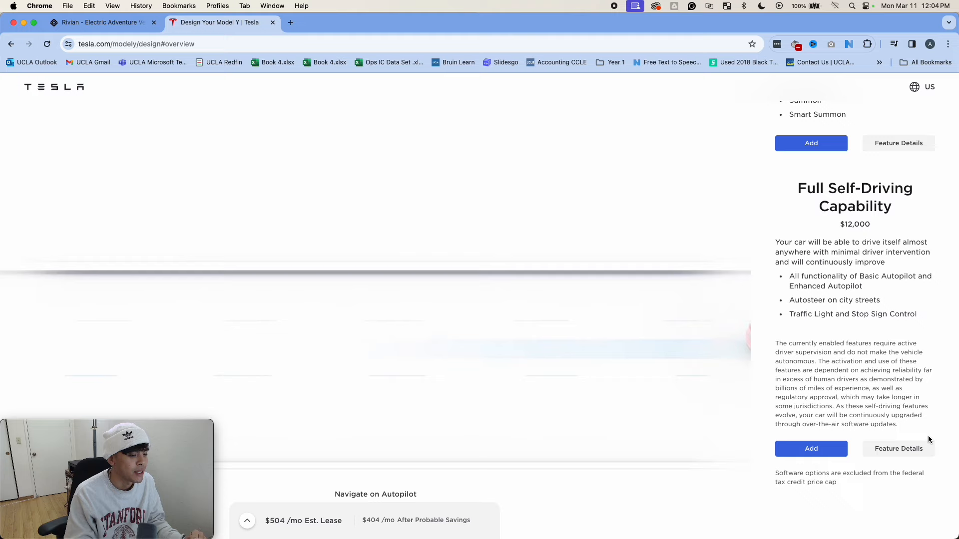
scroll("down", 3)
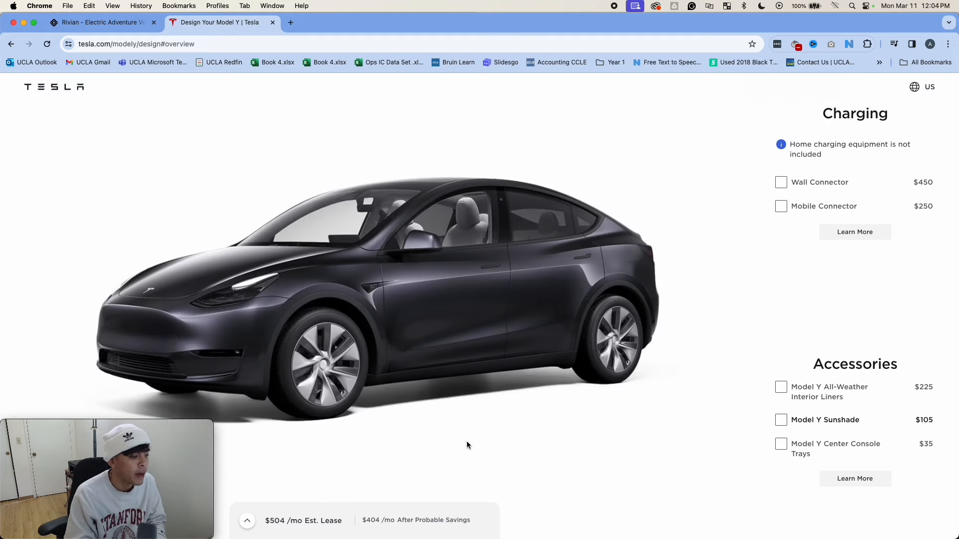
scroll("down", 3)
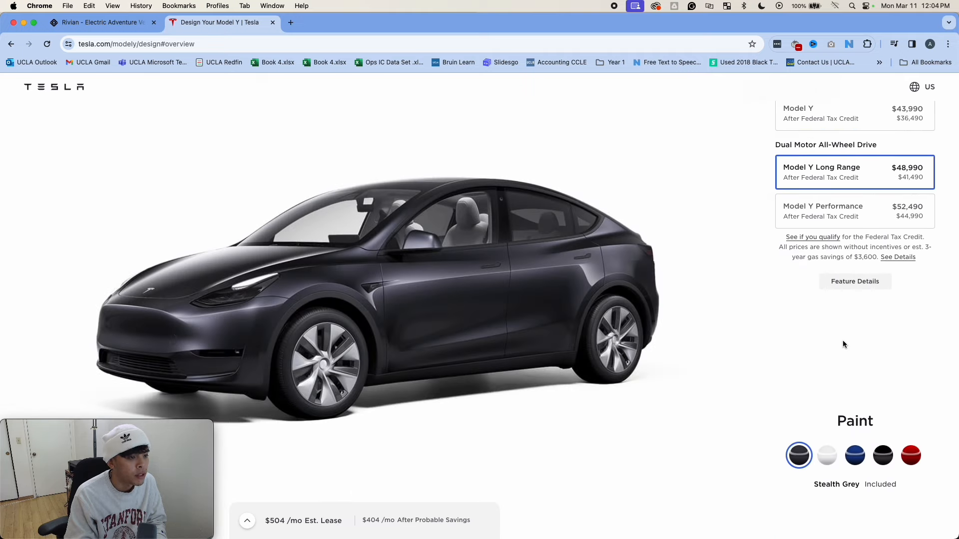
mouse_move(838, 349)
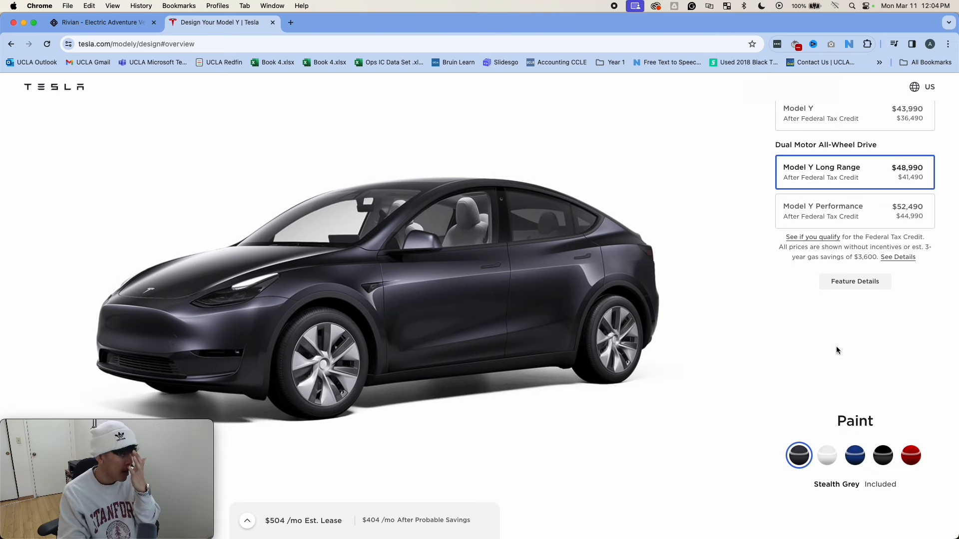
scroll("down", 3)
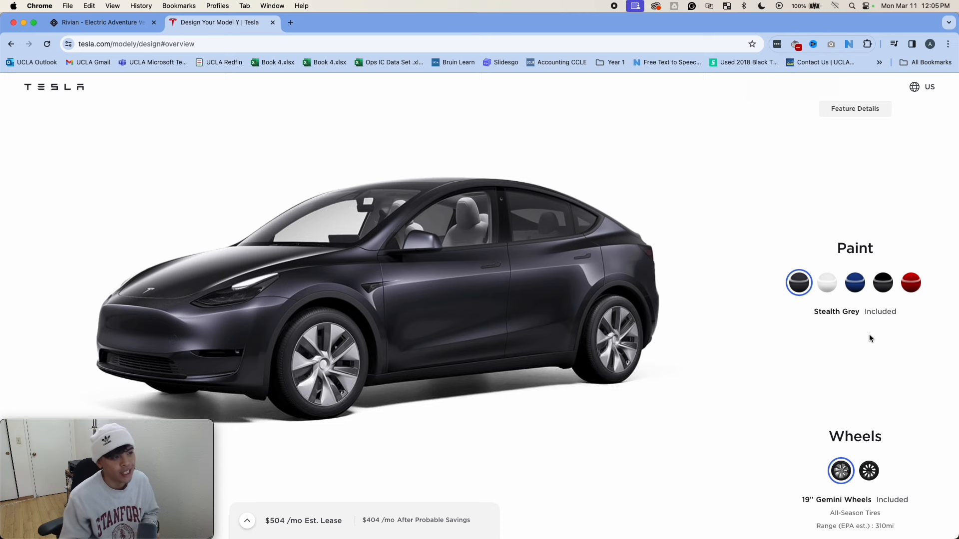
mouse_move(798, 260)
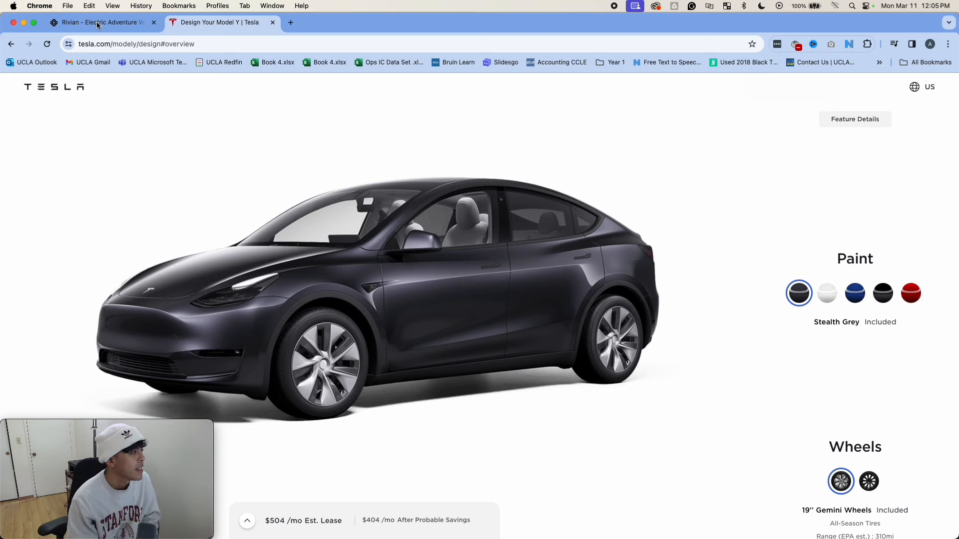
Switch to the Rivian tab and view the R2 page, coming 2026 from $45,000
left_click(98, 23)
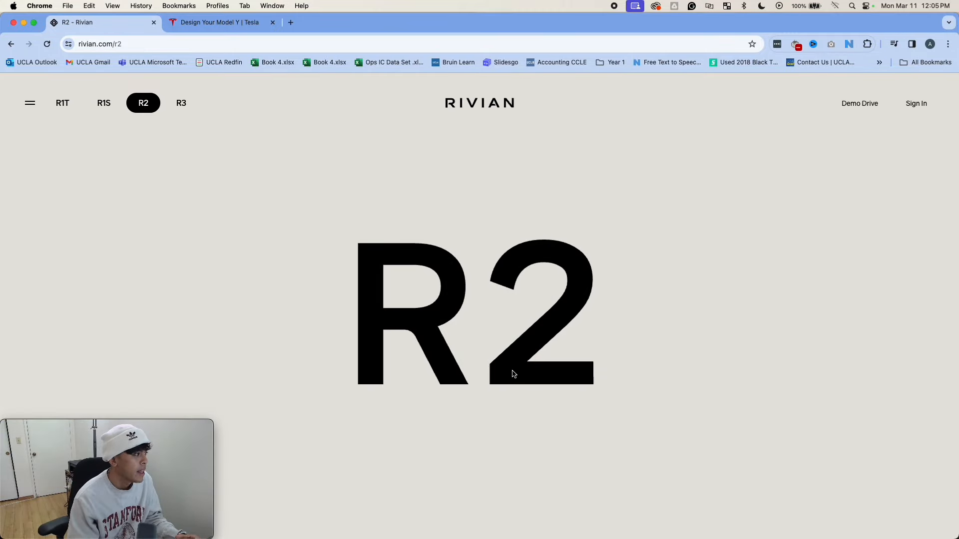
mouse_move(597, 350)
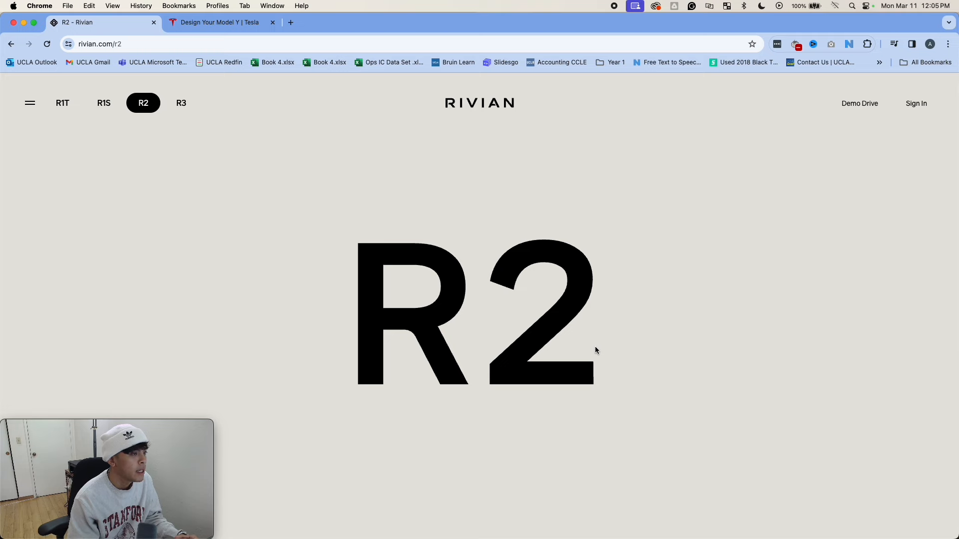
scroll("down", 3)
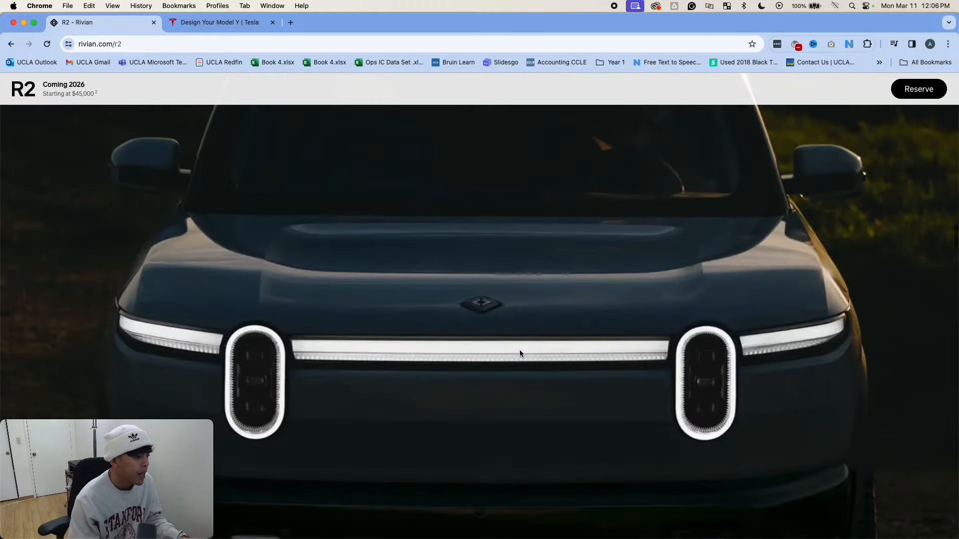
scroll("down", 3)
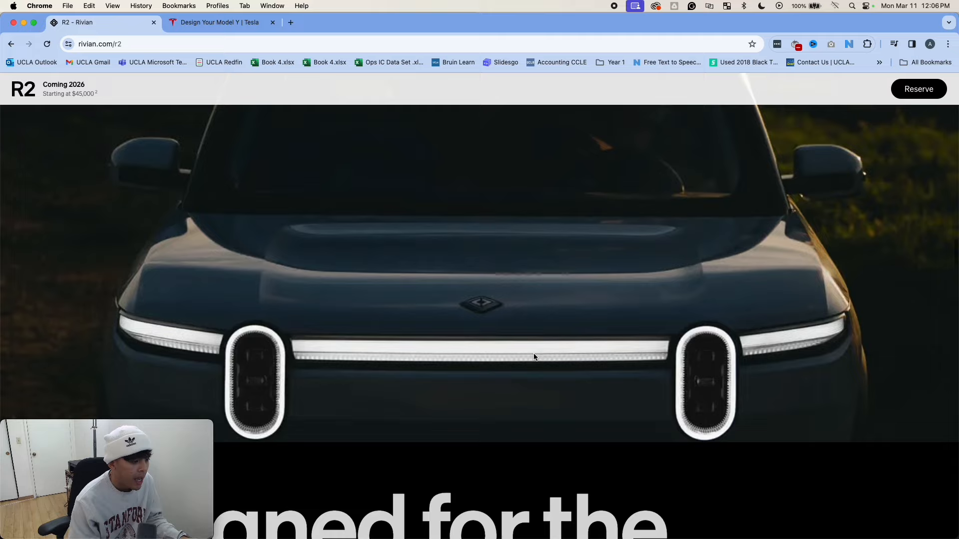
scroll("down", 3)
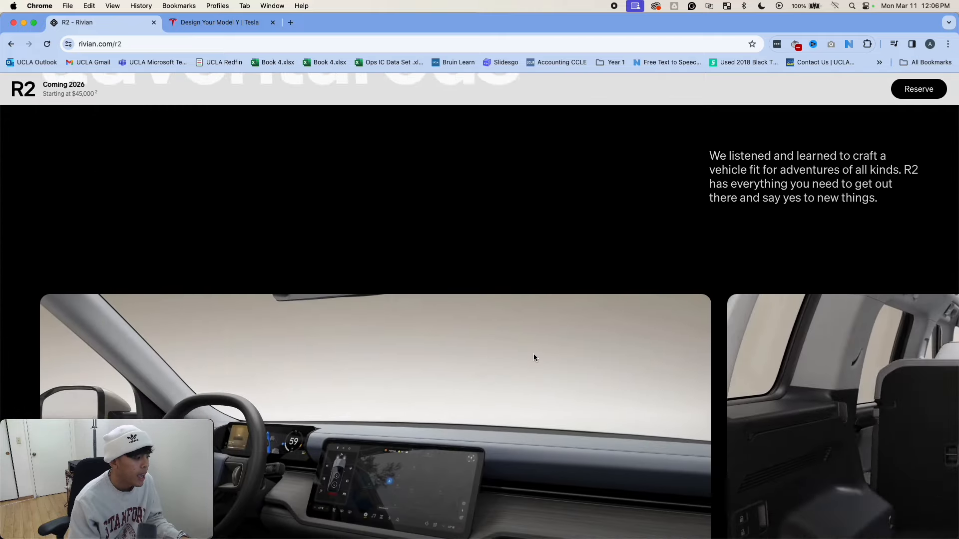
scroll("down", 3)
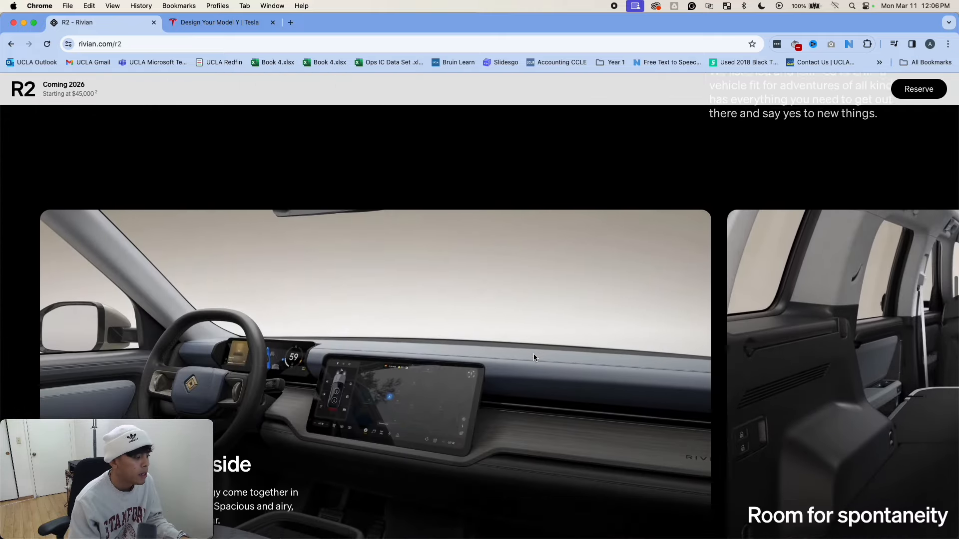
scroll("down", 3)
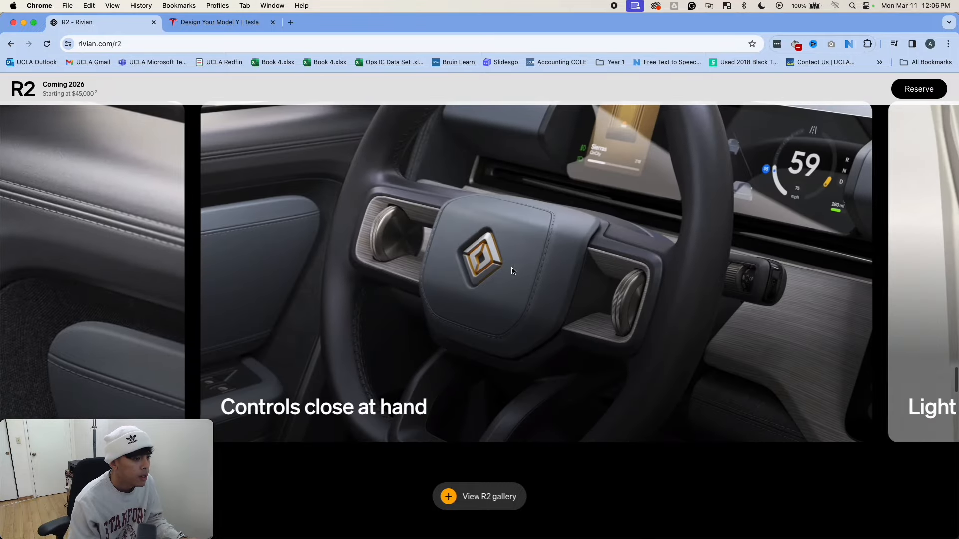
scroll("down", 3)
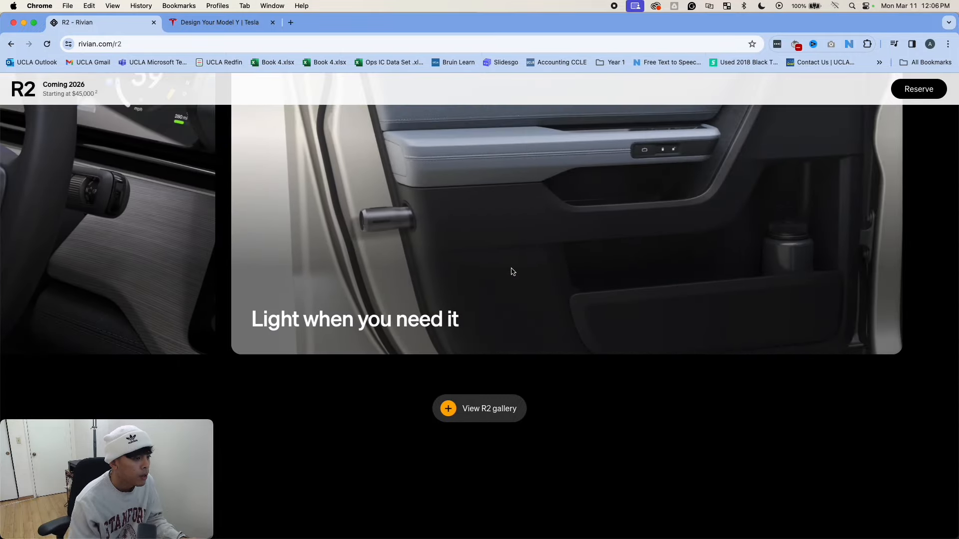
scroll("down", 3)
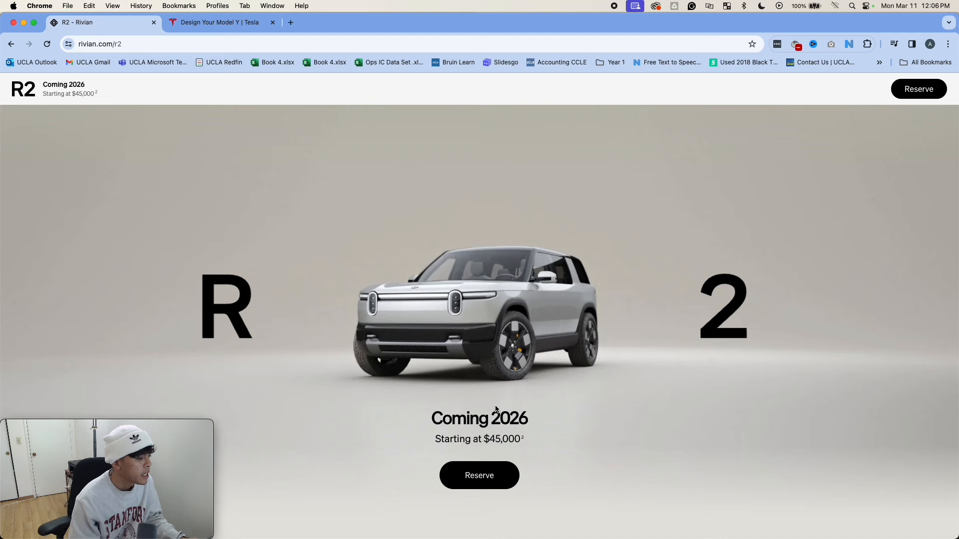
scroll("down", 3)
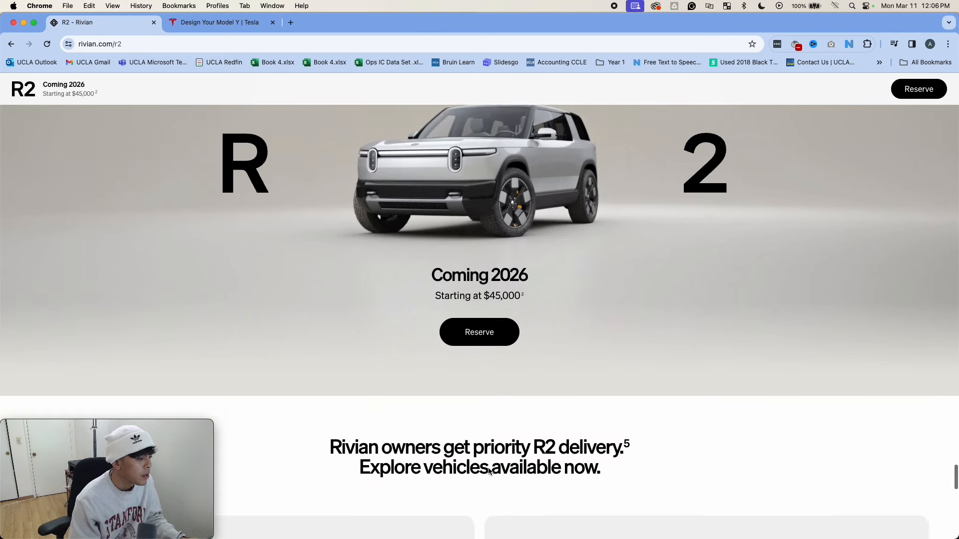
scroll("down", 3)
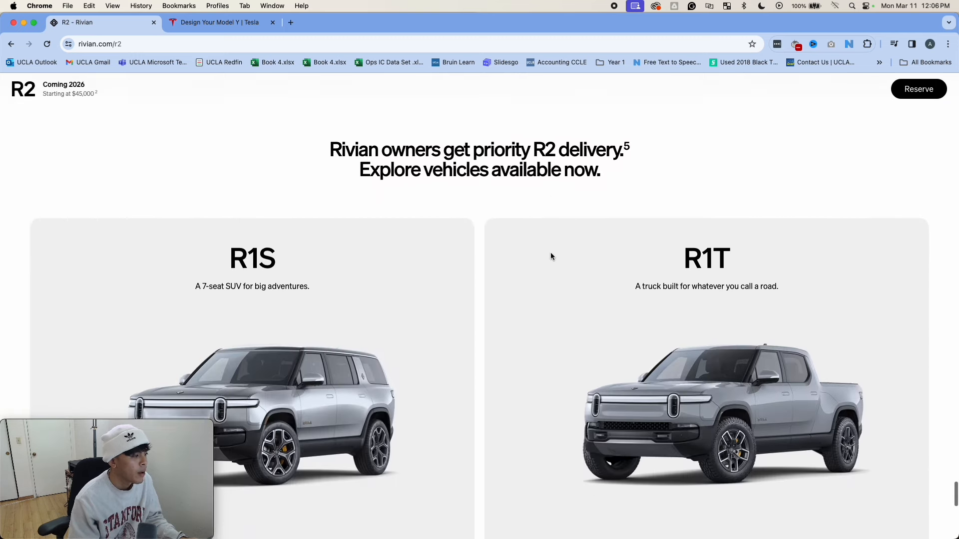
scroll("down", 3)
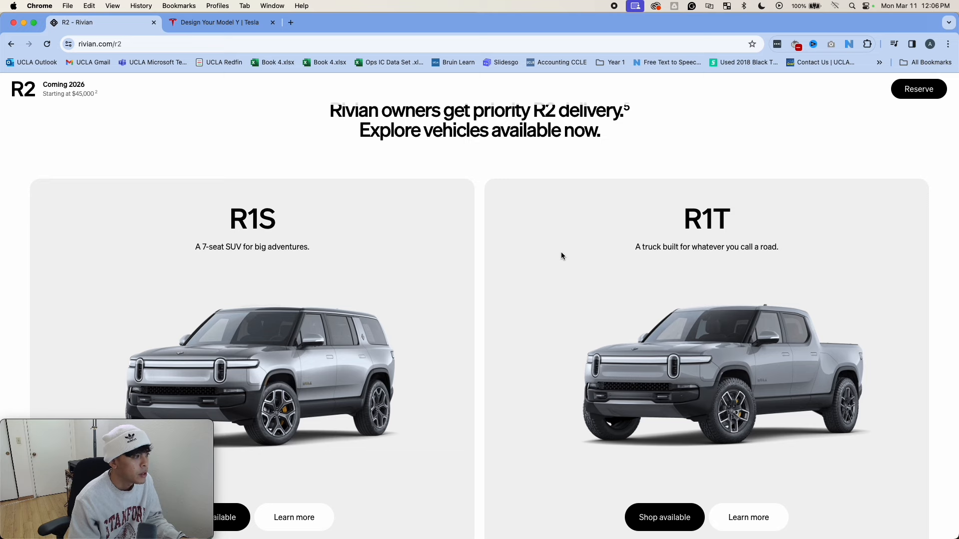
scroll("down", 3)
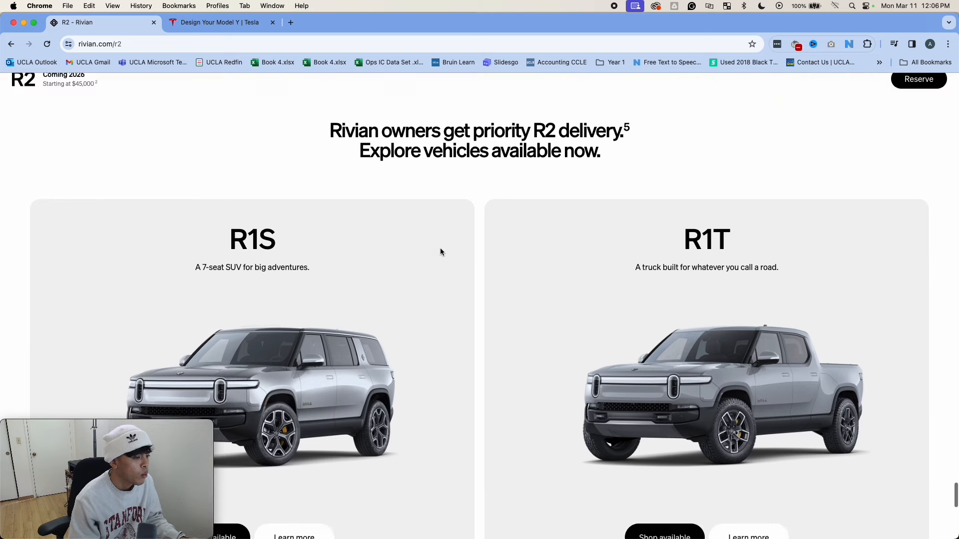
scroll("down", 3)
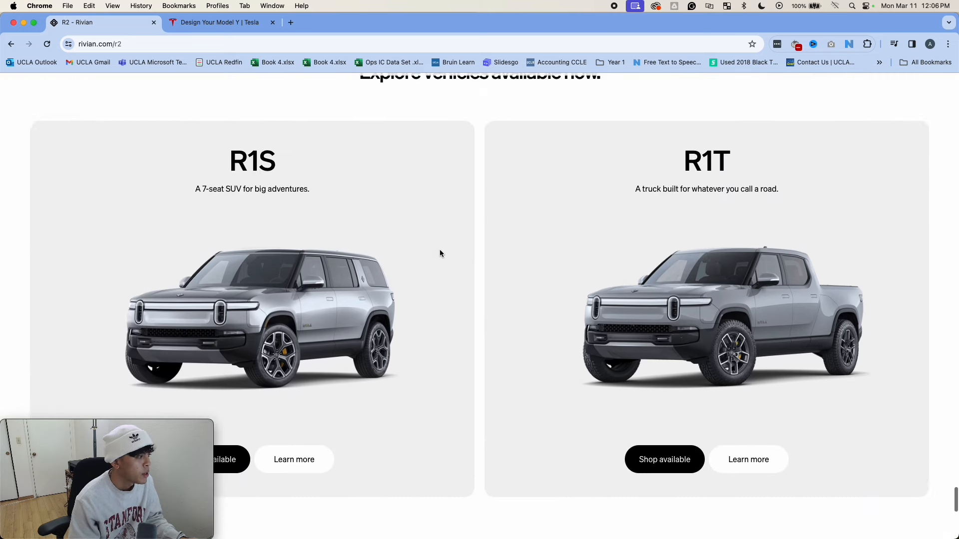
scroll("down", 3)
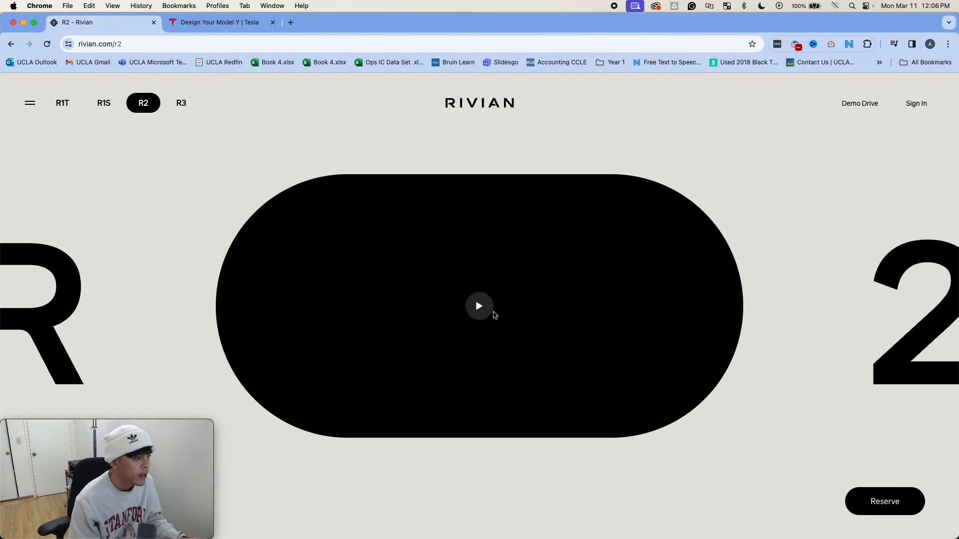
left_click(479, 306)
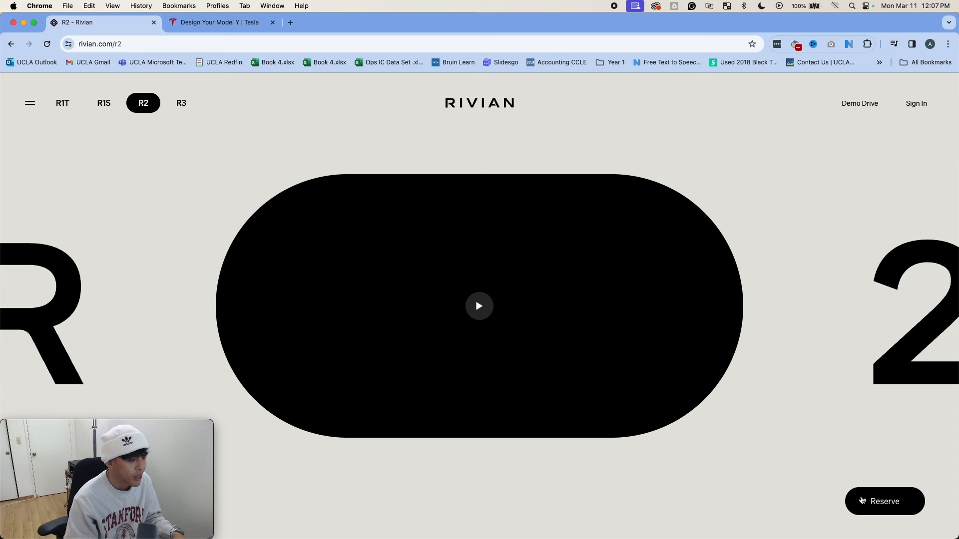
Start an R2 reservation, reaching the empty contact info form with 2026 delivery
left_click(884, 500)
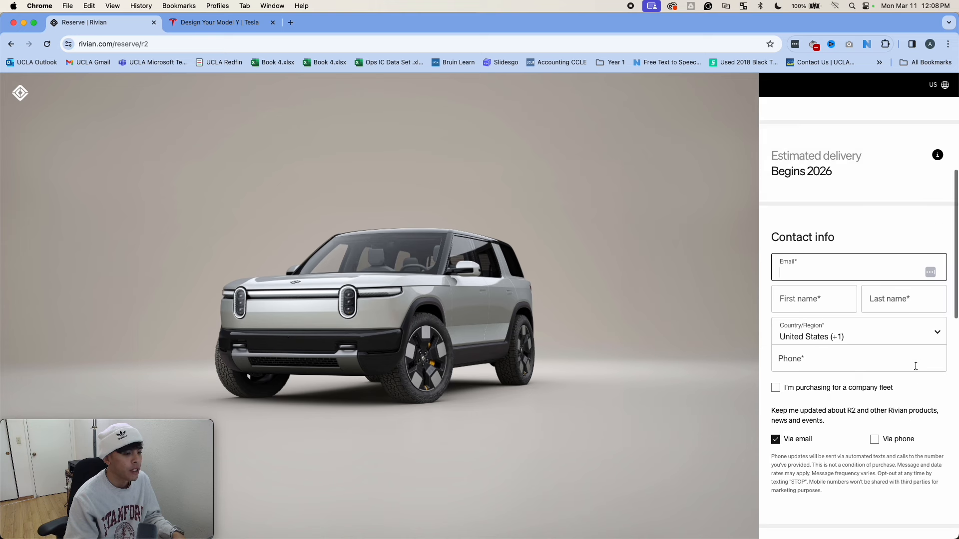
scroll("down", 3)
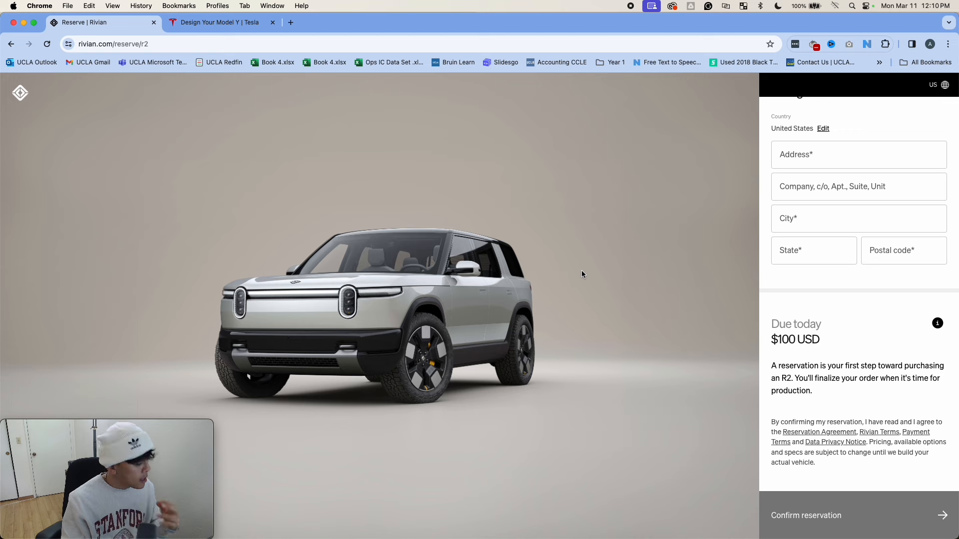
mouse_move(664, 353)
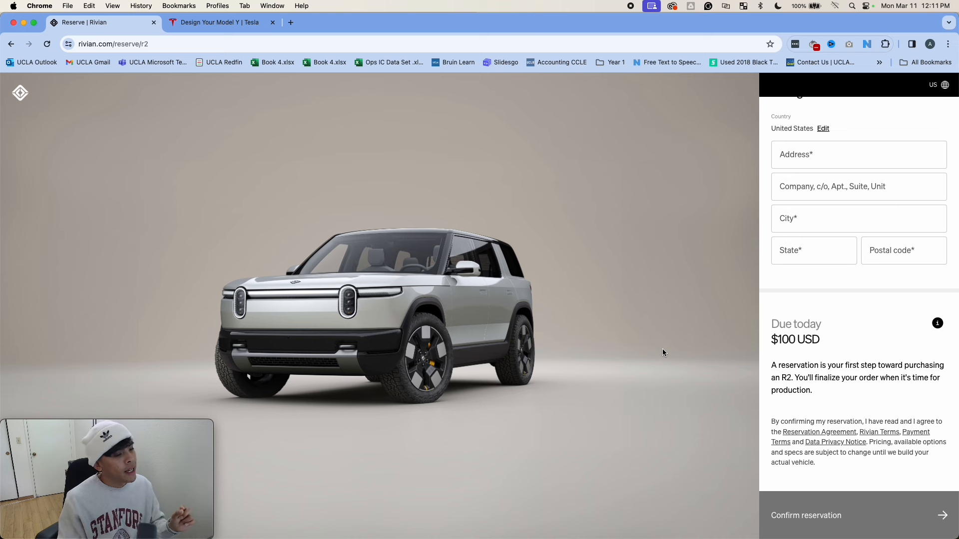
mouse_move(666, 345)
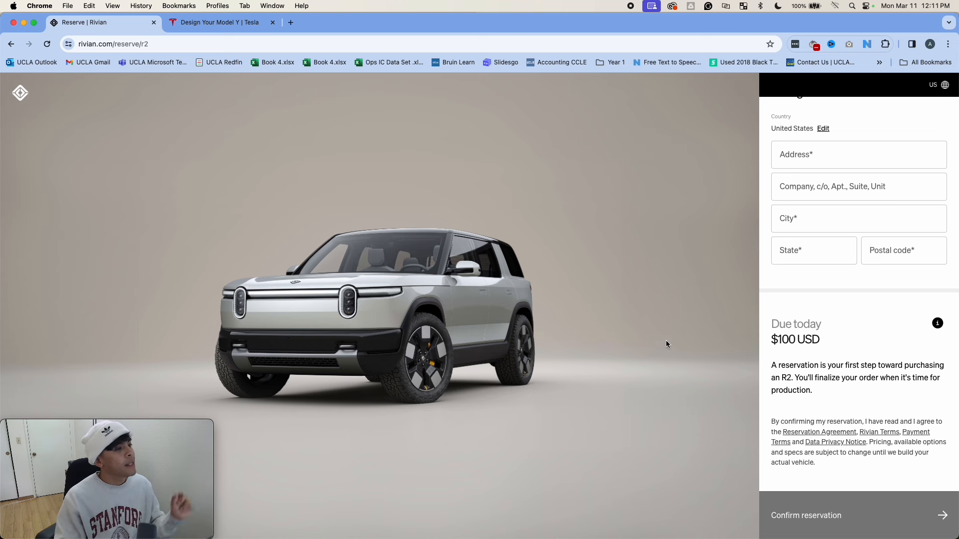
mouse_move(652, 125)
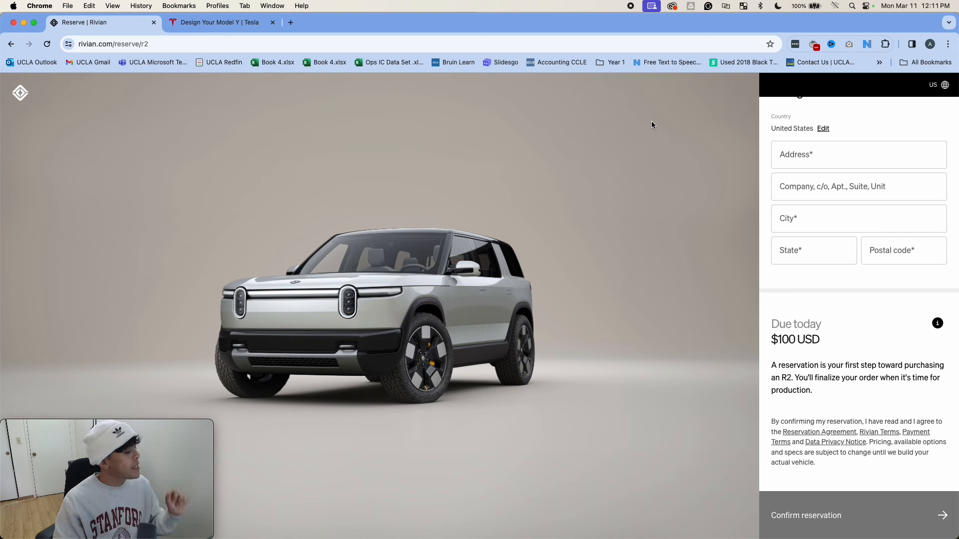
mouse_move(655, 119)
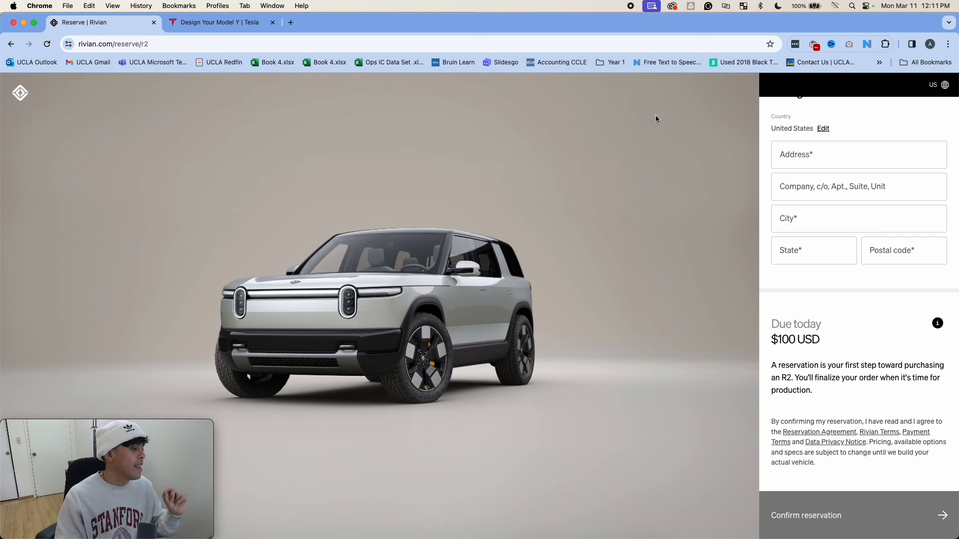